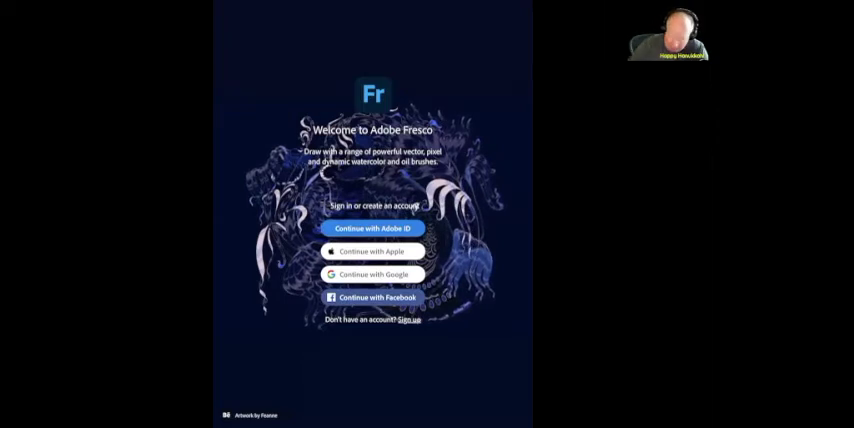
# Sign in to Adobe Fresco with a Google account and reach the home screen
pyautogui.click(370, 272)
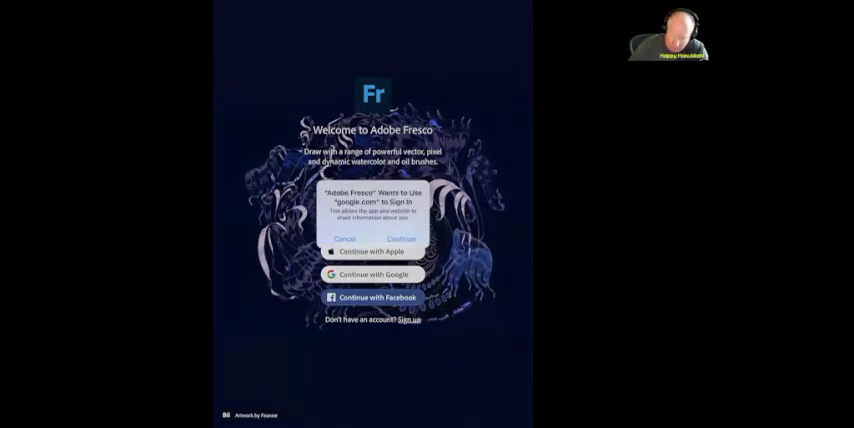
pyautogui.click(400, 238)
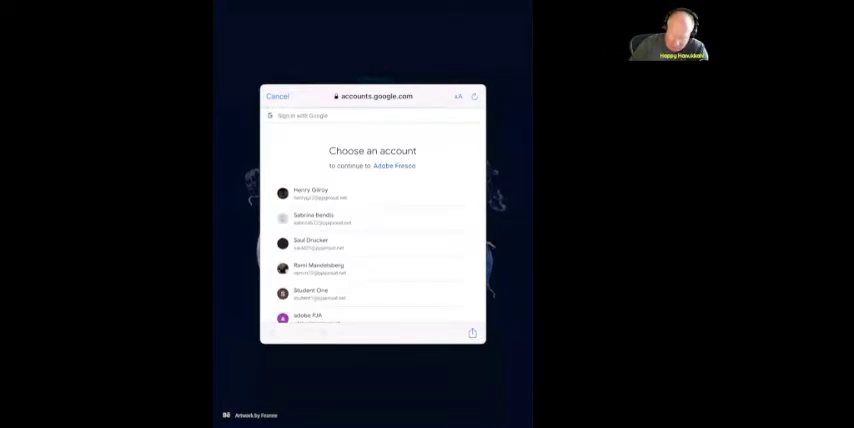
pyautogui.scroll(-3)
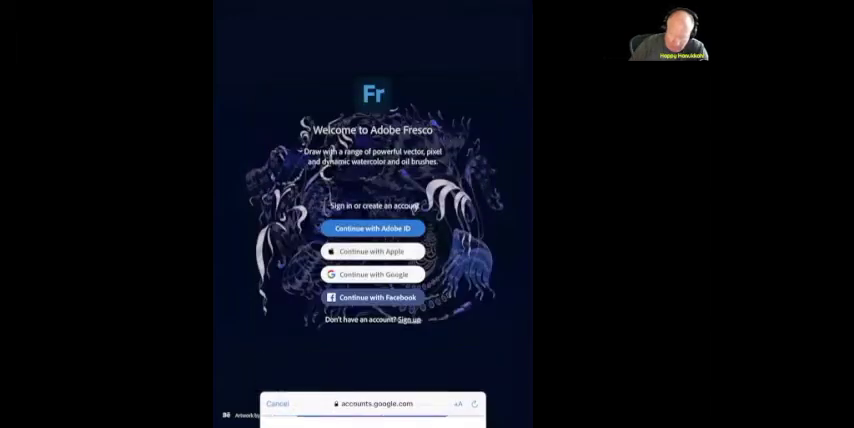
pyautogui.click(374, 228)
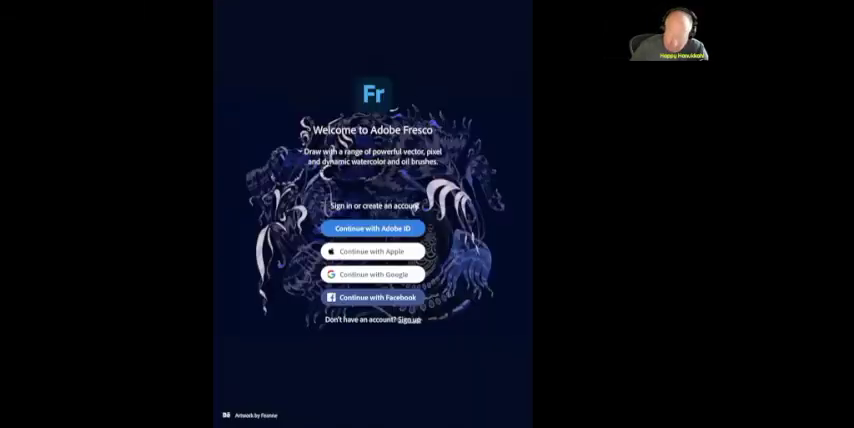
pyautogui.click(372, 228)
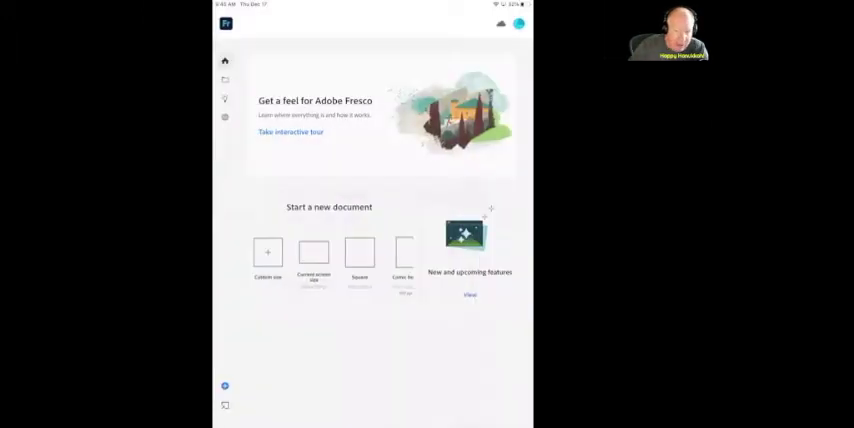
# Close What's New and start a new blank document from the Square preset
pyautogui.click(470, 294)
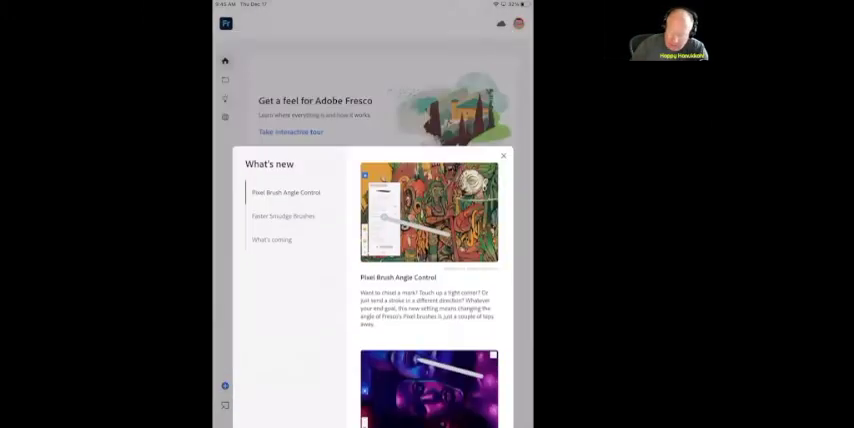
pyautogui.click(504, 156)
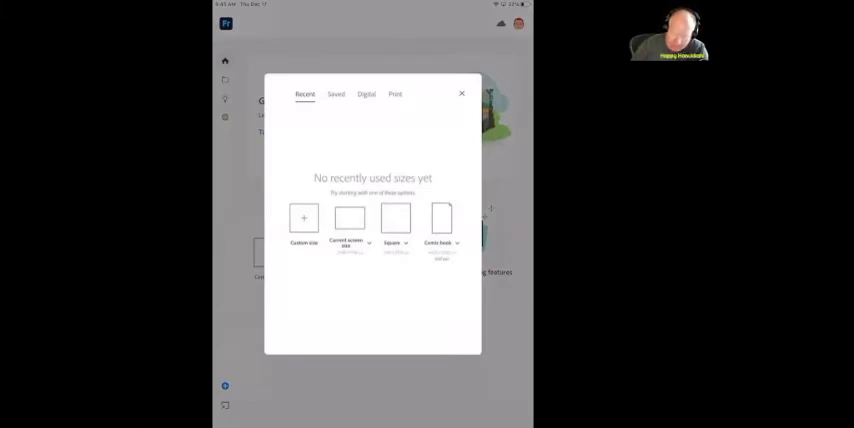
pyautogui.click(394, 218)
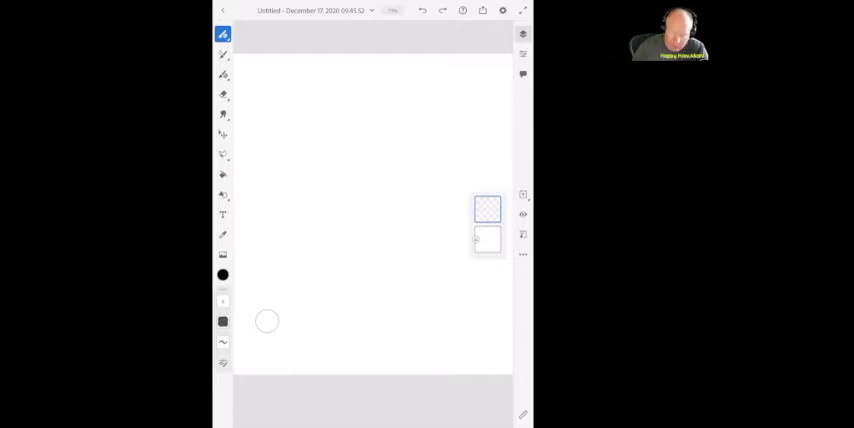
# Paint a black pixel-brush zigzag, then pick green from the color wheel for a second zigzag
pyautogui.click(224, 34)
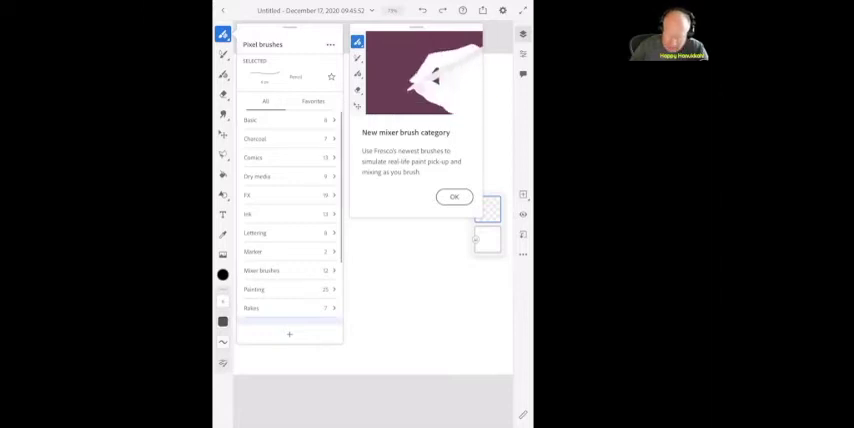
pyautogui.click(454, 196)
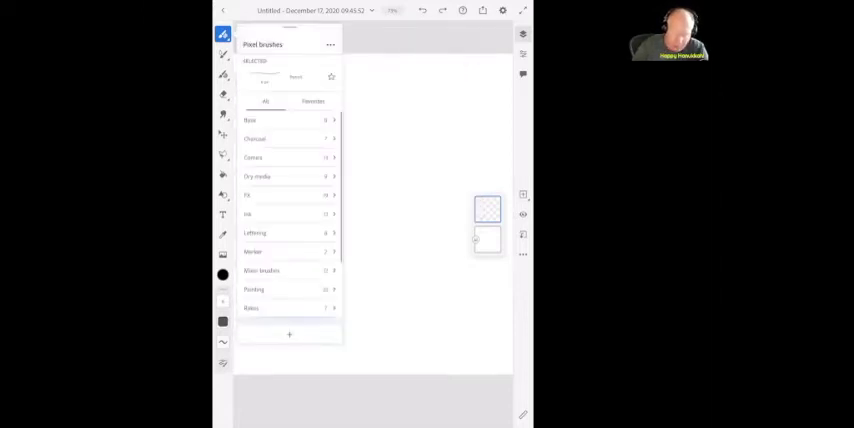
pyautogui.click(224, 34)
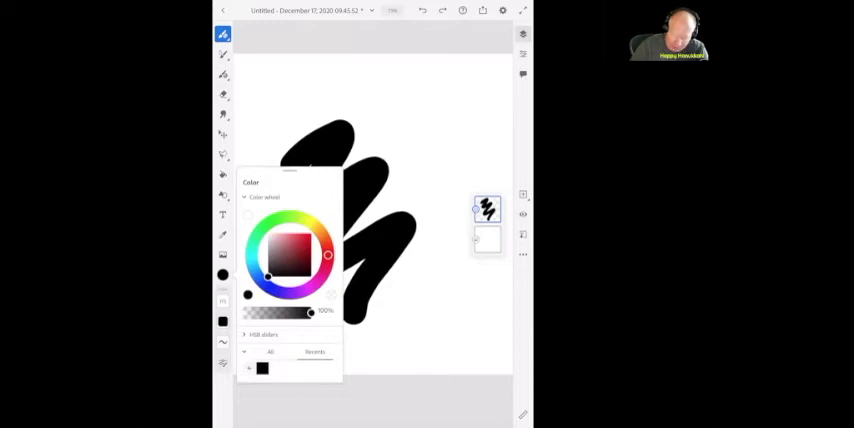
pyautogui.click(328, 256)
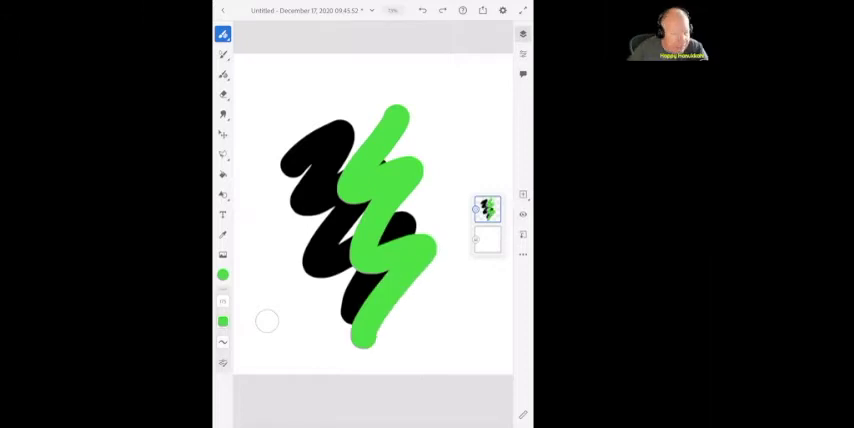
pyautogui.click(224, 34)
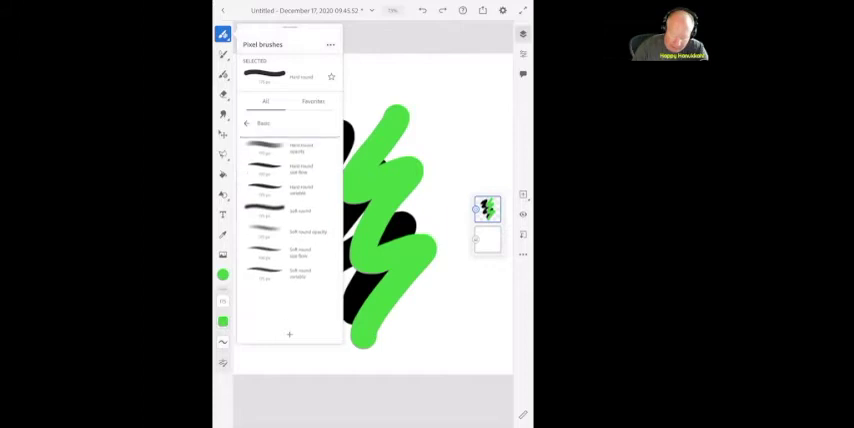
# Switch to the Vector Brush, dismiss the trim tip and add an empty layer above the strokes
pyautogui.click(248, 124)
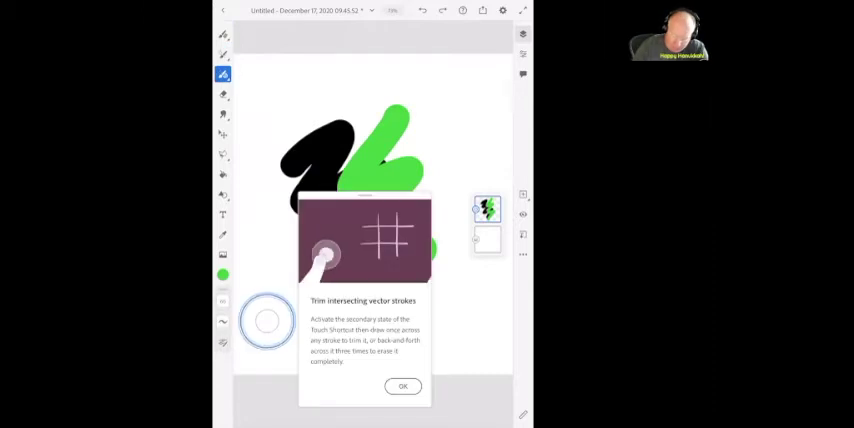
pyautogui.click(402, 388)
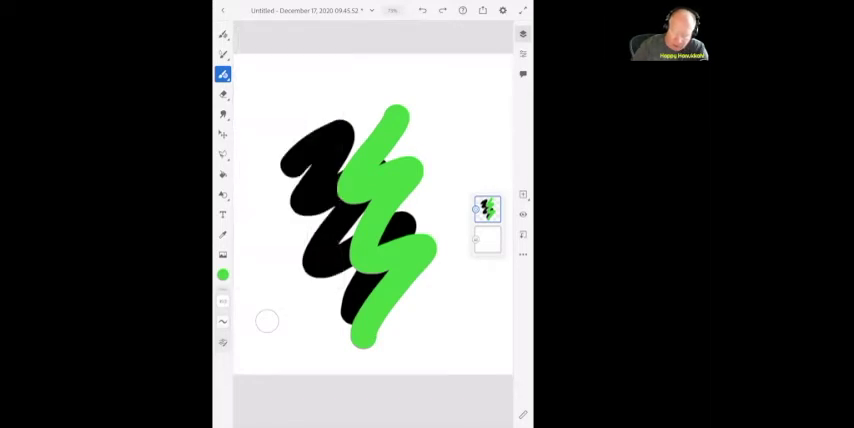
pyautogui.moveTo(288, 90); pyautogui.dragTo(270, 290)
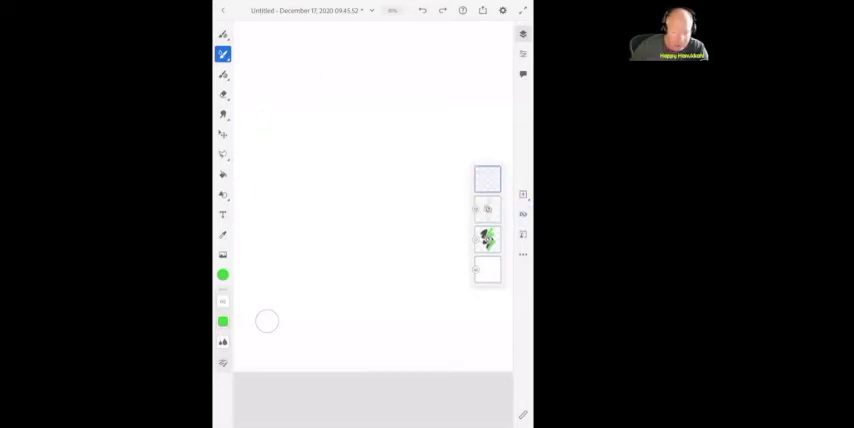
# Paint broad yellow watercolor strokes and thin green lines on the new layer
pyautogui.moveTo(270, 100); pyautogui.dragTo(320, 116)
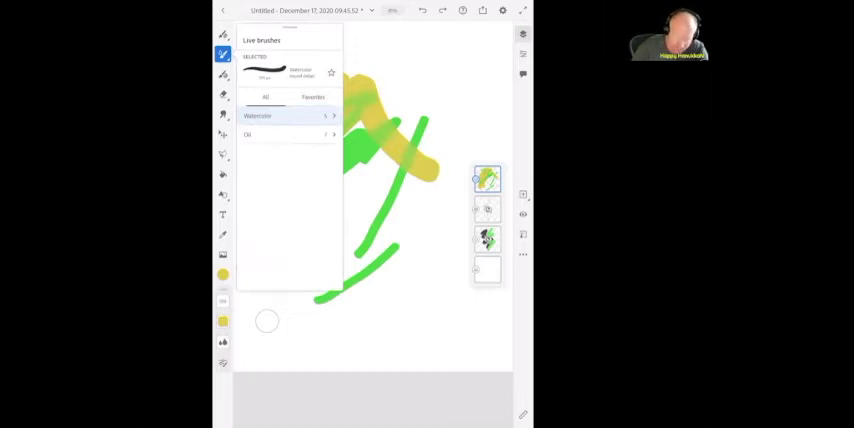
# Select the Smudge tool and blur the black and green strokes into soft streaks
pyautogui.click(224, 114)
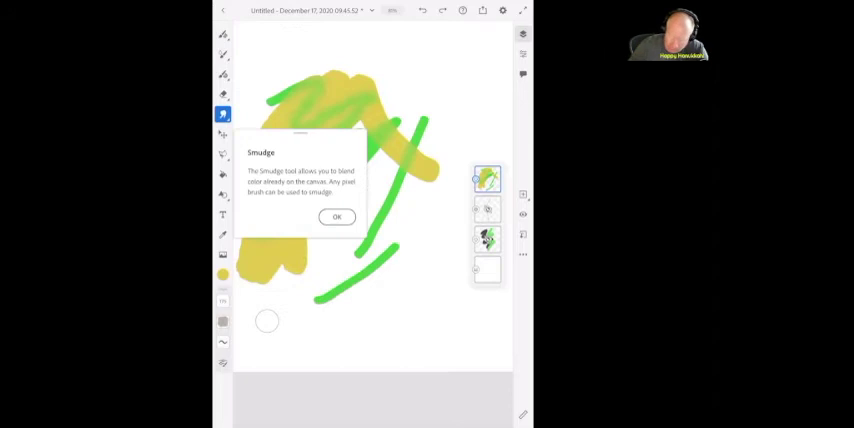
pyautogui.click(336, 216)
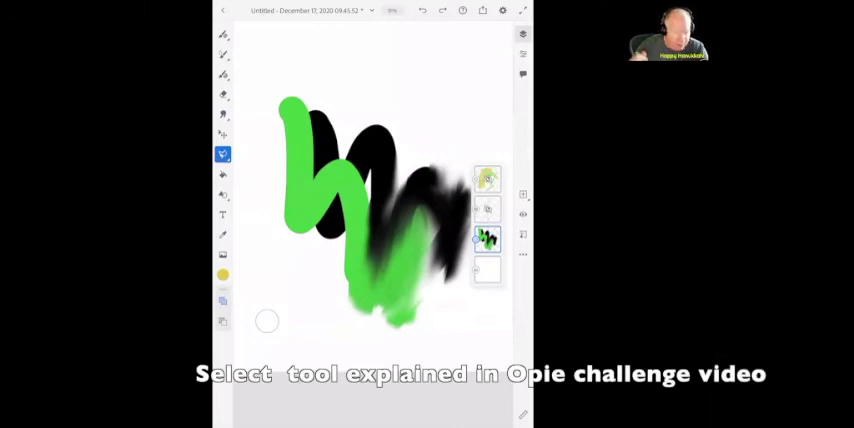
# Sample yellow with the Eyedropper, blend it into the left green stroke and start Transform
pyautogui.click(224, 174)
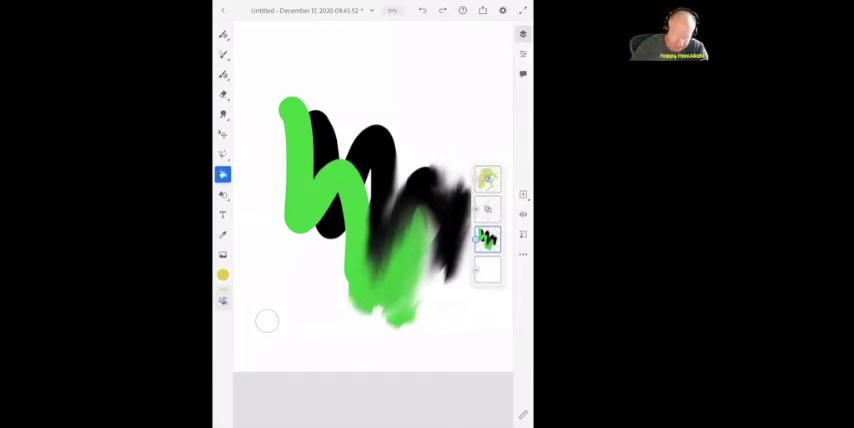
pyautogui.click(224, 214)
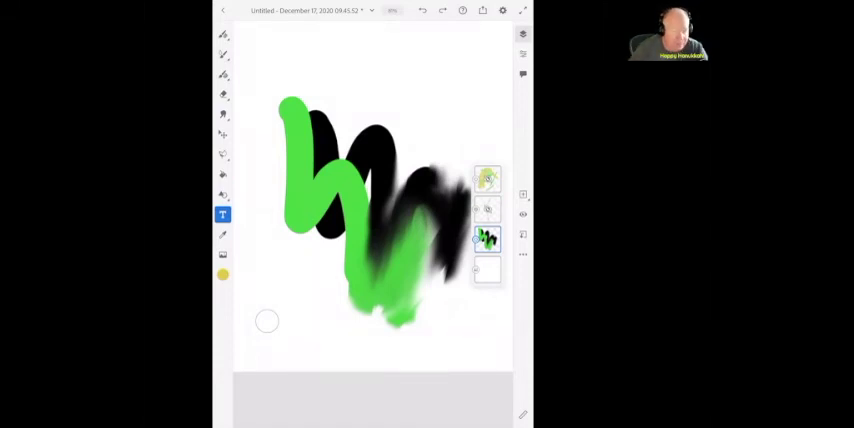
pyautogui.click(224, 236)
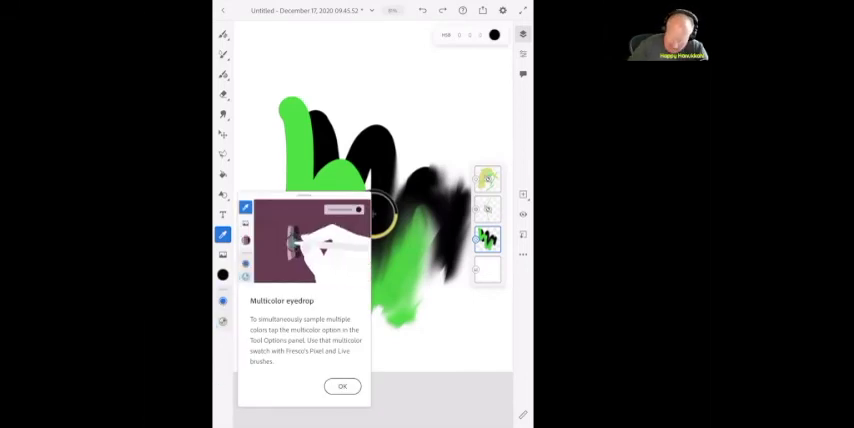
pyautogui.click(340, 386)
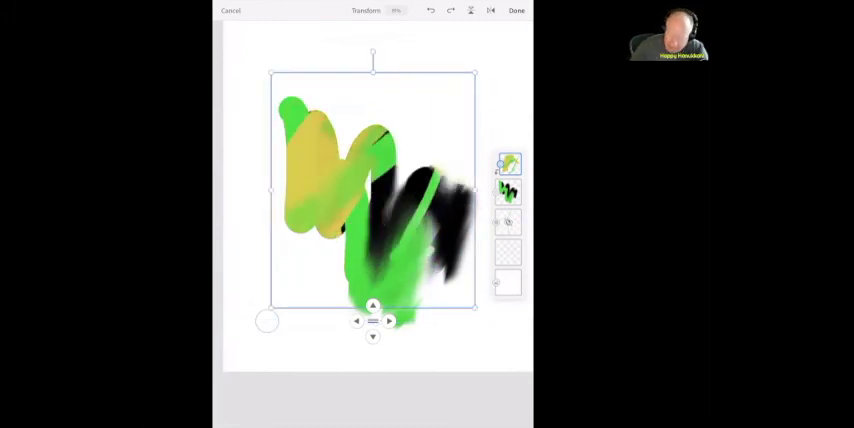
# Apply the transform with Done and bring up Layer actions from the three-dot menu
pyautogui.click(516, 12)
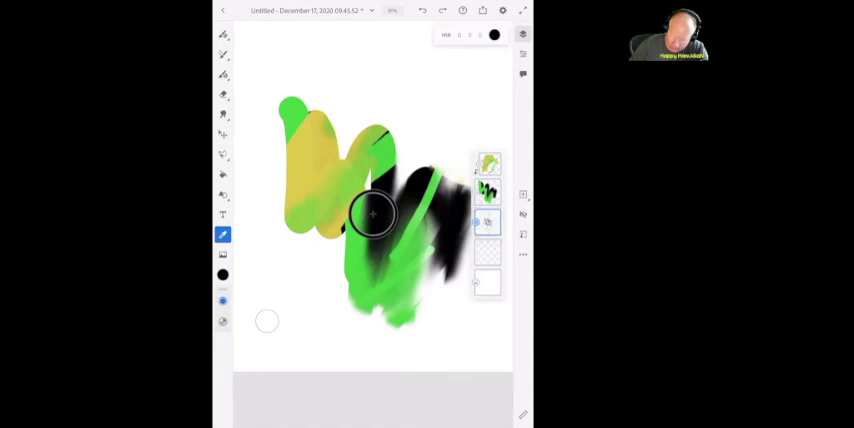
pyautogui.click(524, 252)
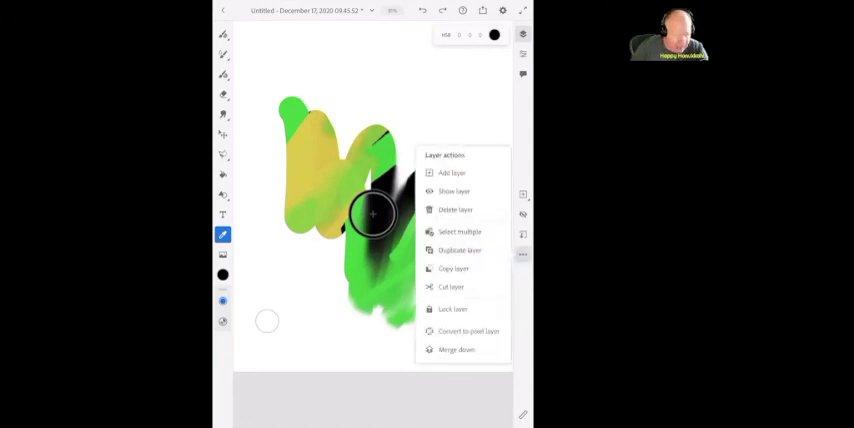